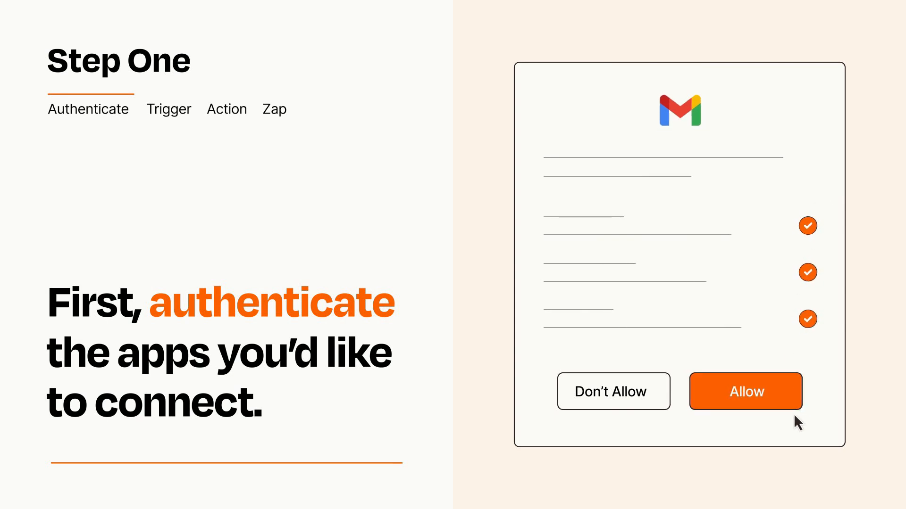
Allow Gmail access so the account is authenticated for the Zap
{"action": "left_click", "coordinate": [744, 391]}
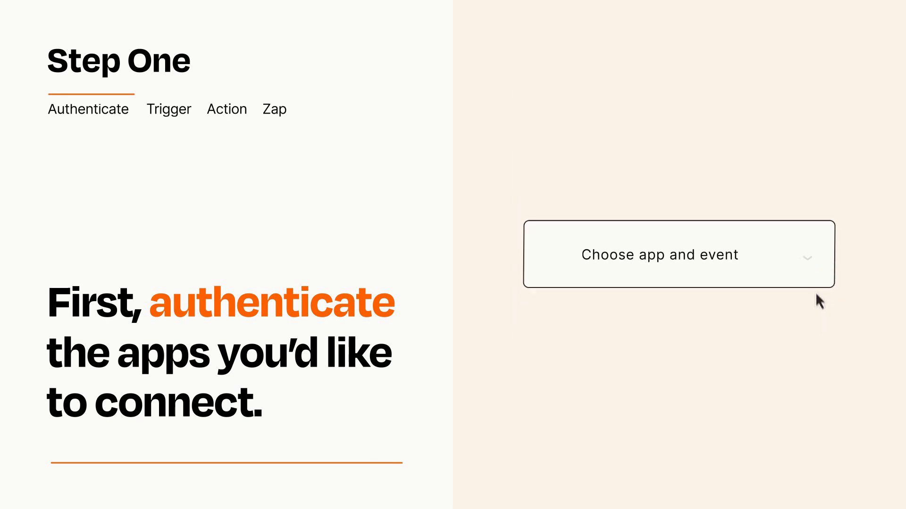
Choose New Workflow Trigger Event as the Zap's trigger and continue to the action step
{"action": "left_click", "coordinate": [679, 254]}
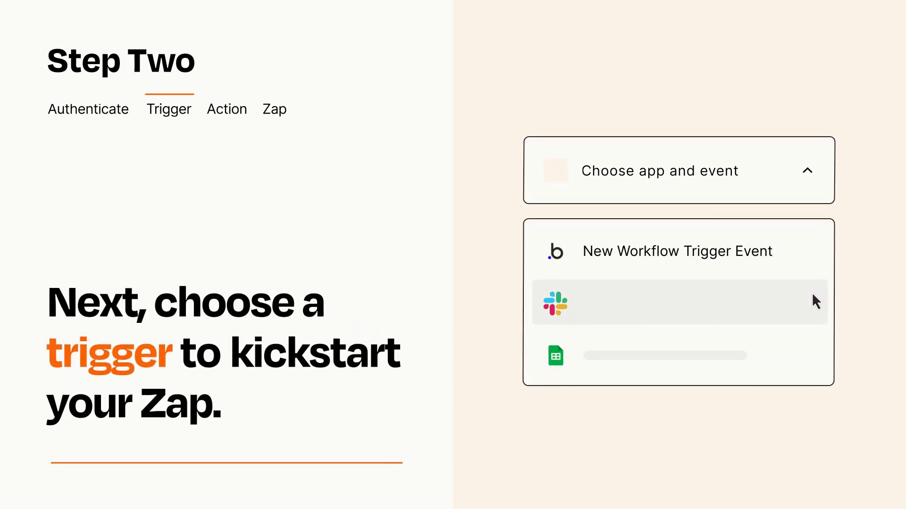
{"action": "mouse_move", "coordinate": [816, 360]}
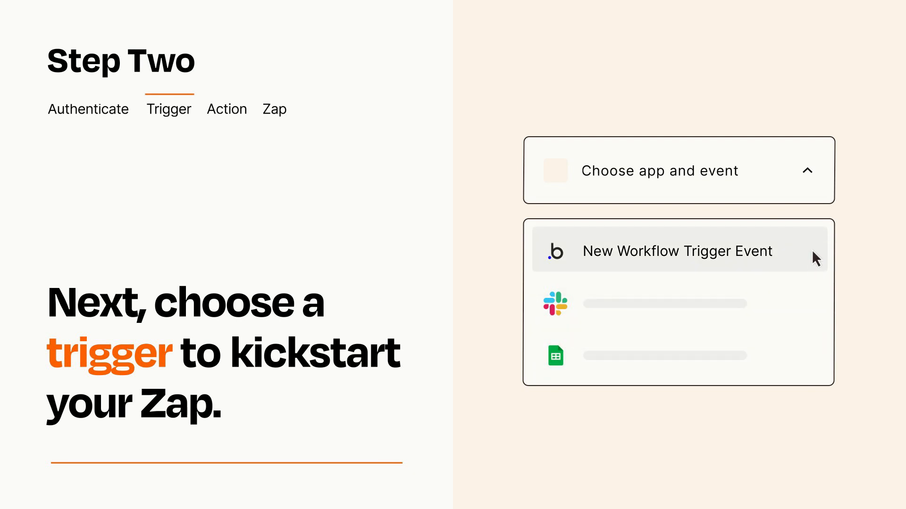
{"action": "mouse_move", "coordinate": [815, 261]}
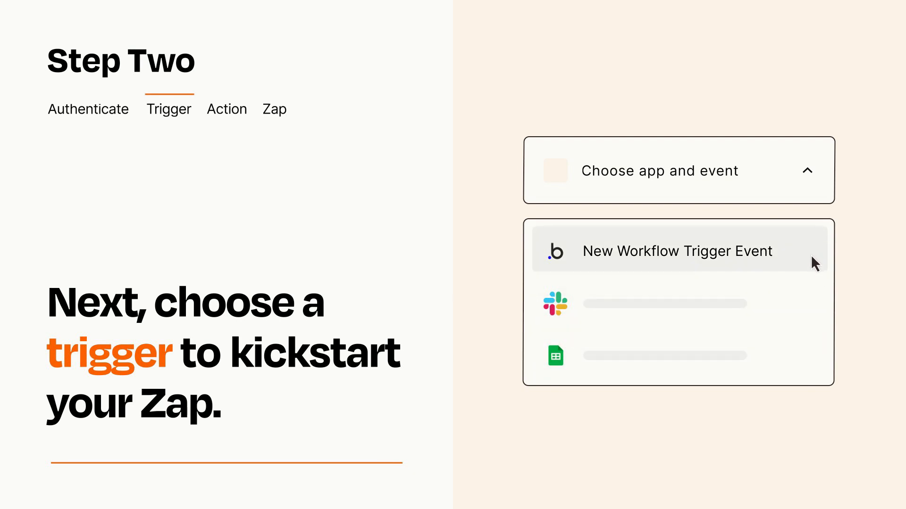
{"action": "left_click", "coordinate": [679, 250]}
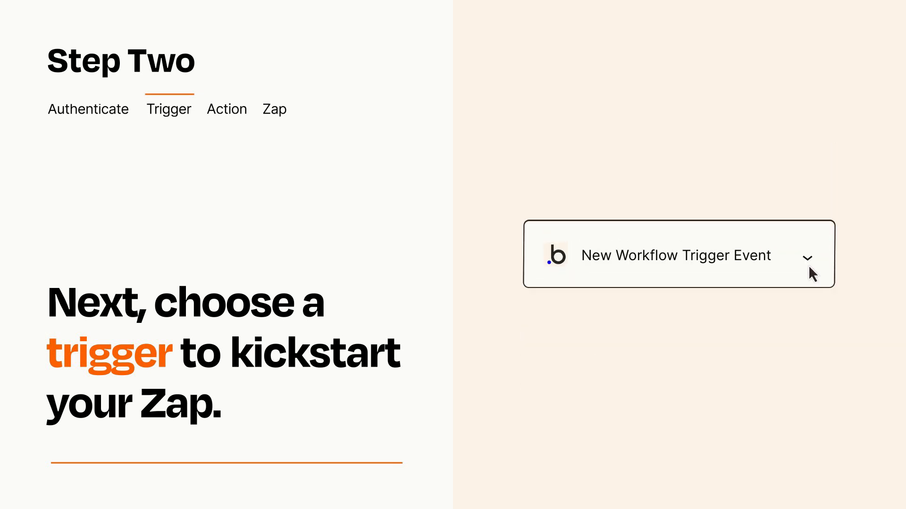
{"action": "mouse_move", "coordinate": [822, 267]}
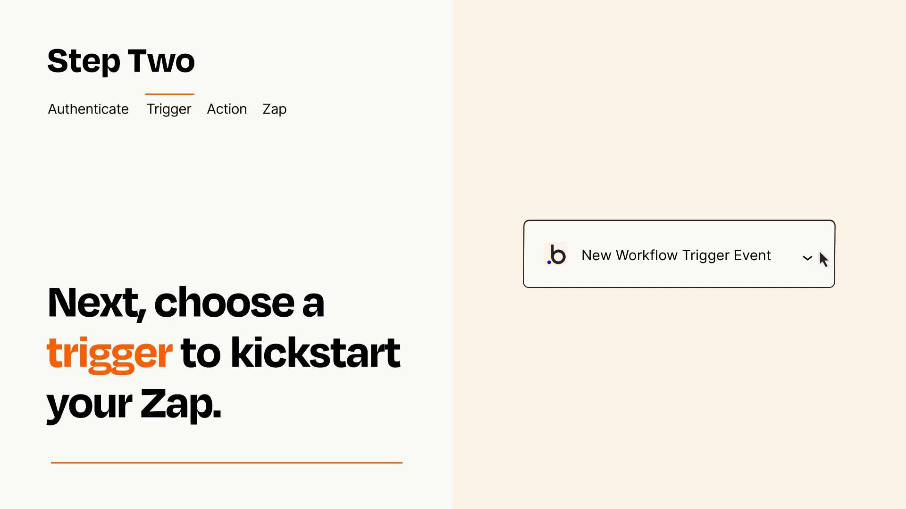
{"action": "left_click", "coordinate": [226, 108]}
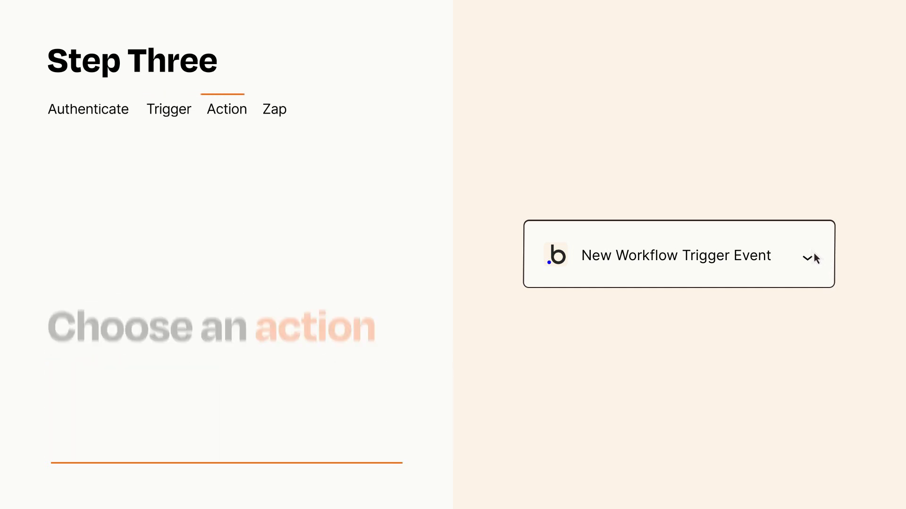
Add a Gmail Send Email action with Item and Details mapped from the trigger
{"action": "left_click", "coordinate": [678, 256]}
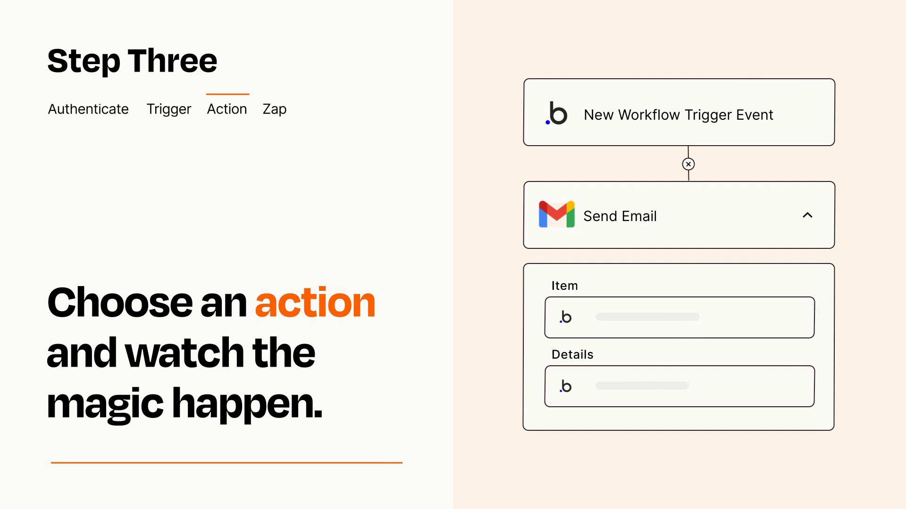
{"action": "left_click", "coordinate": [687, 164]}
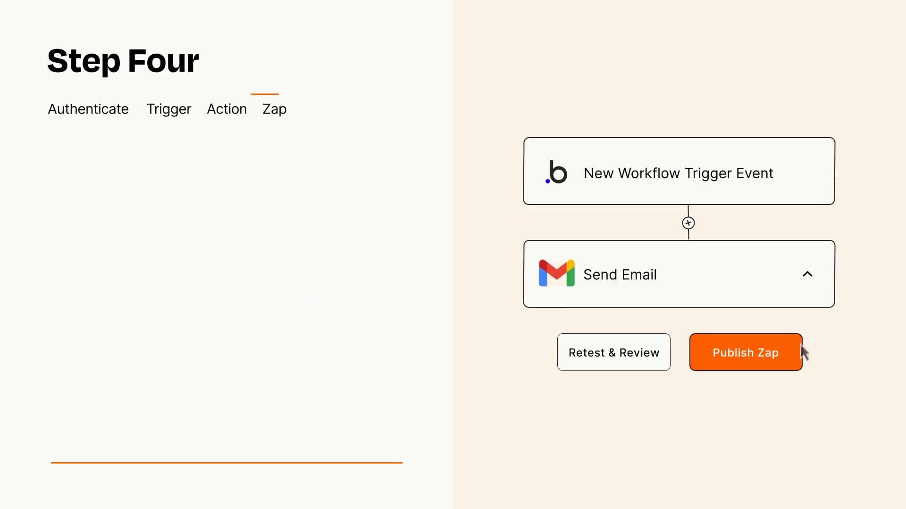
Publish the Zap so it sends a Gmail email whenever the trigger fires
{"action": "left_click", "coordinate": [745, 352]}
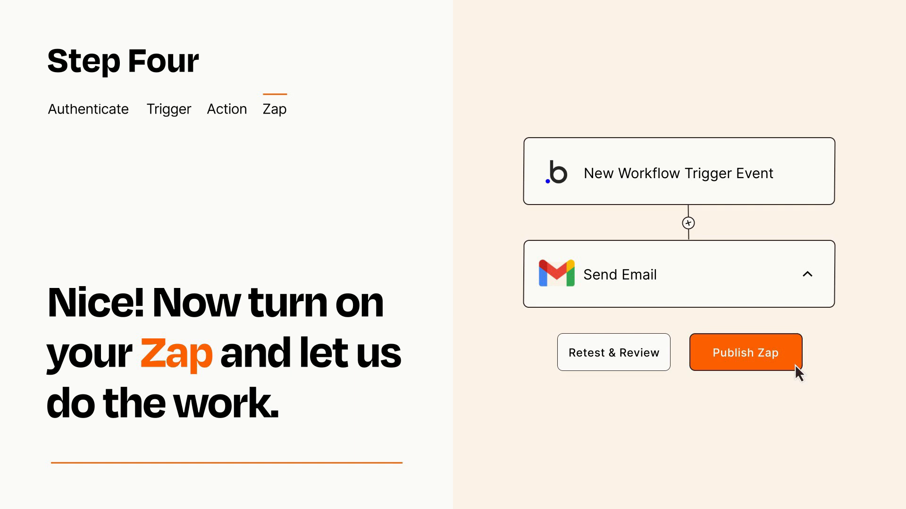
{"action": "left_click", "coordinate": [745, 352]}
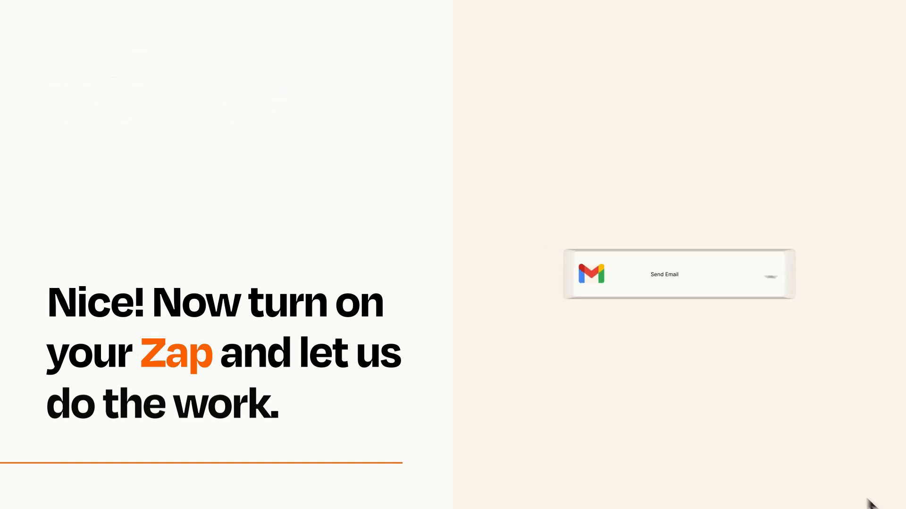